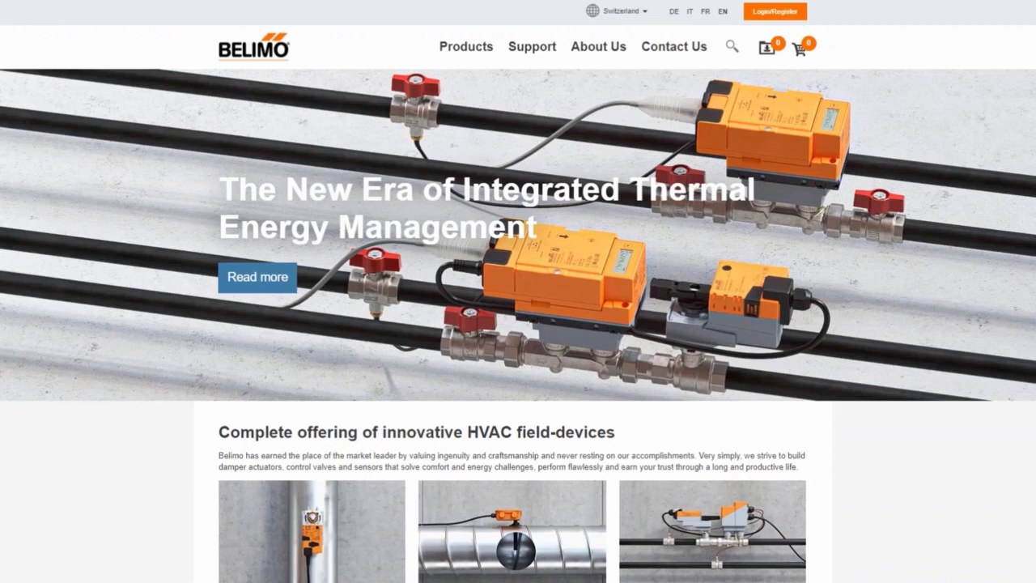
{"action": "mouse_move", "coordinate": [531, 45]}
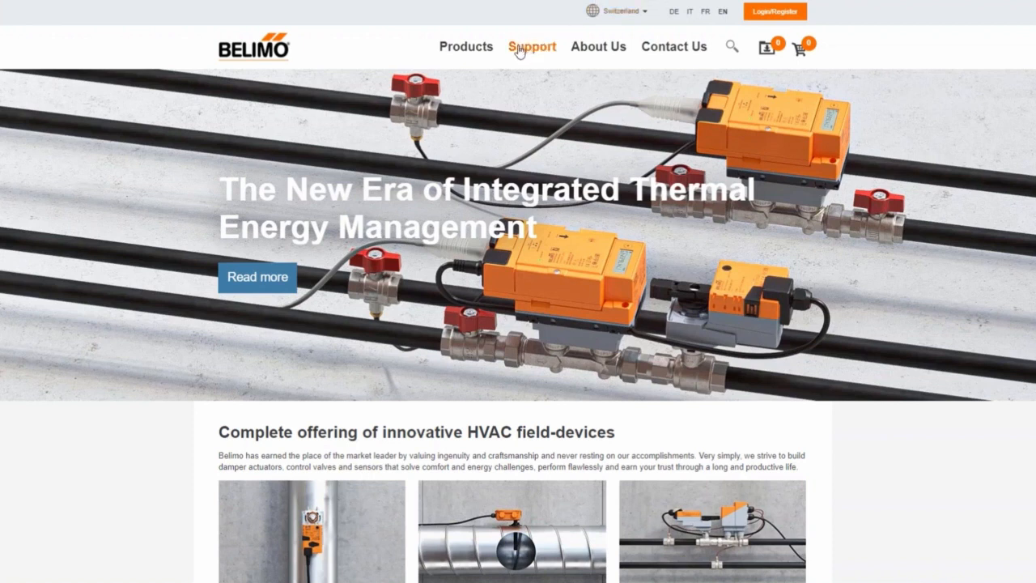
- Bring up the Support menu's Services and Belimo Education links on the Belimo homepage
{"action": "left_click", "coordinate": [531, 46]}
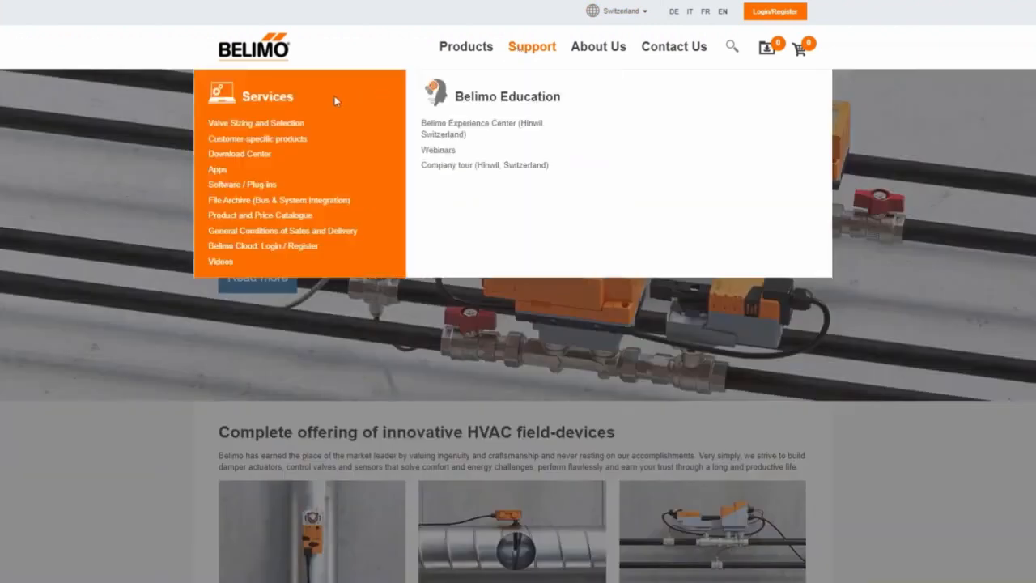
{"action": "mouse_move", "coordinate": [228, 130]}
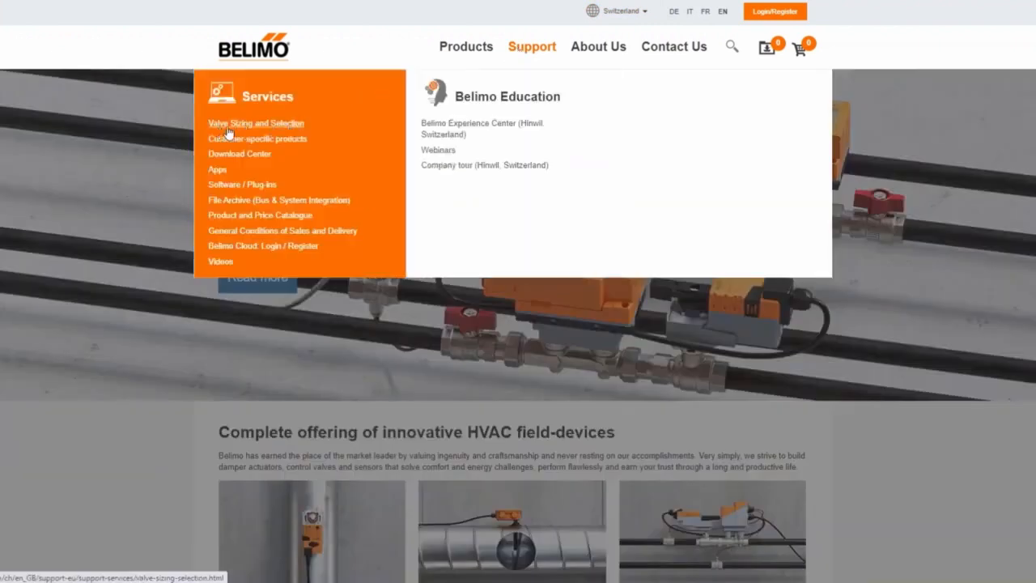
{"action": "mouse_move", "coordinate": [375, 123]}
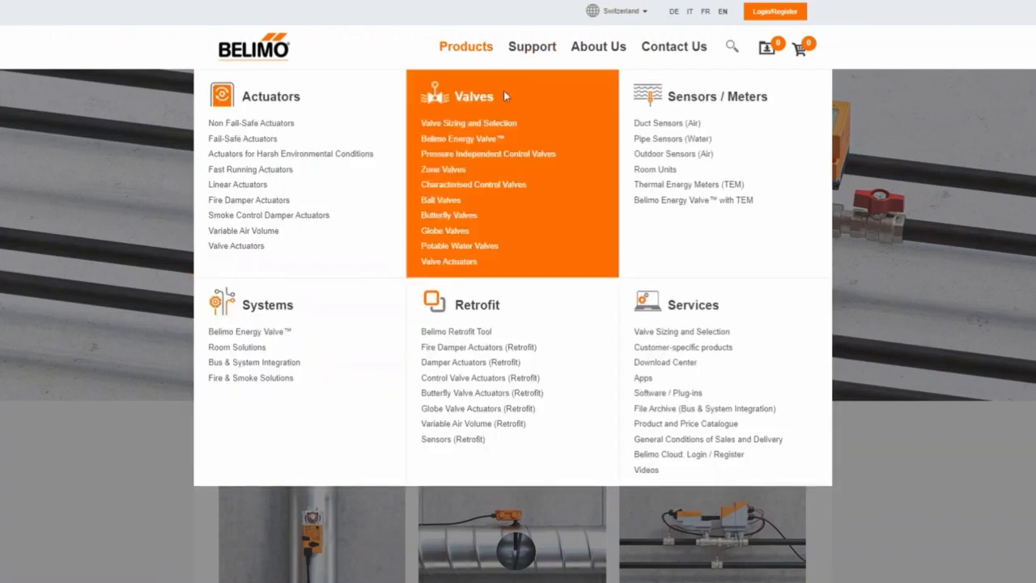
- Start Valve Sizing and Selection with a pressure-dependent 2-way water characterised ball valve, Modulating control
{"action": "left_click", "coordinate": [468, 123]}
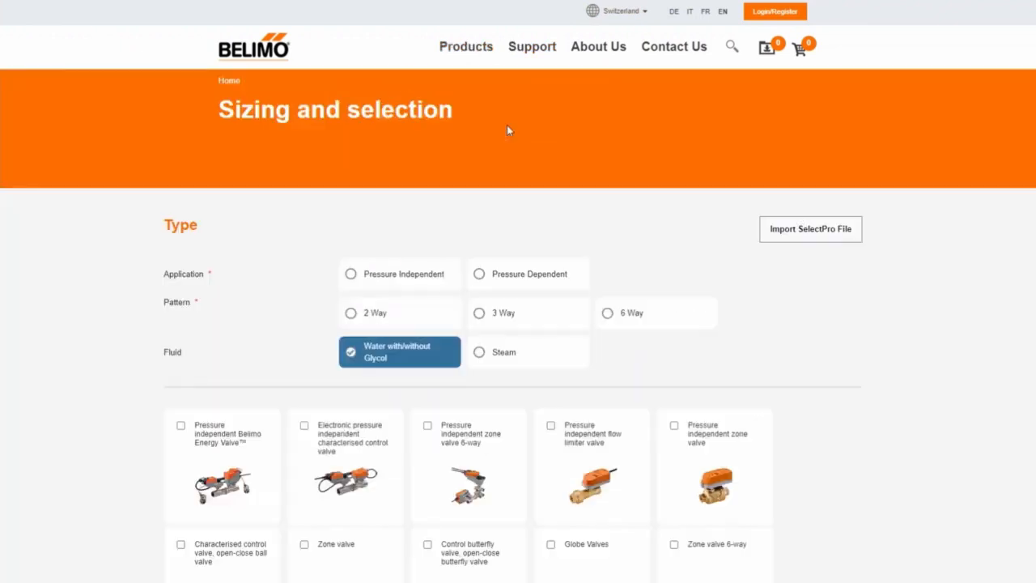
{"action": "scroll", "scroll_direction": "down", "scroll_amount": 3}
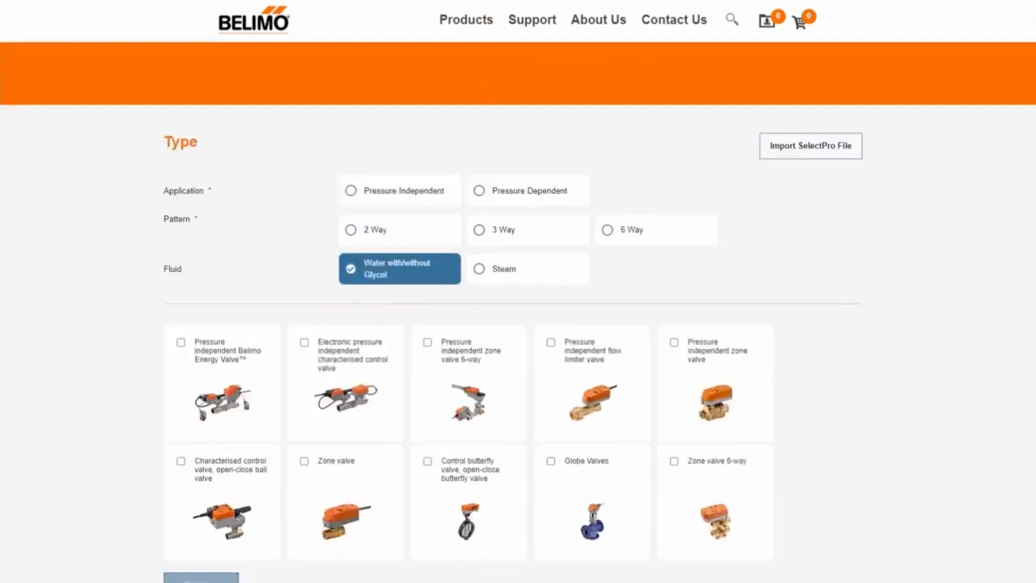
{"action": "scroll", "scroll_direction": "down", "scroll_amount": 3}
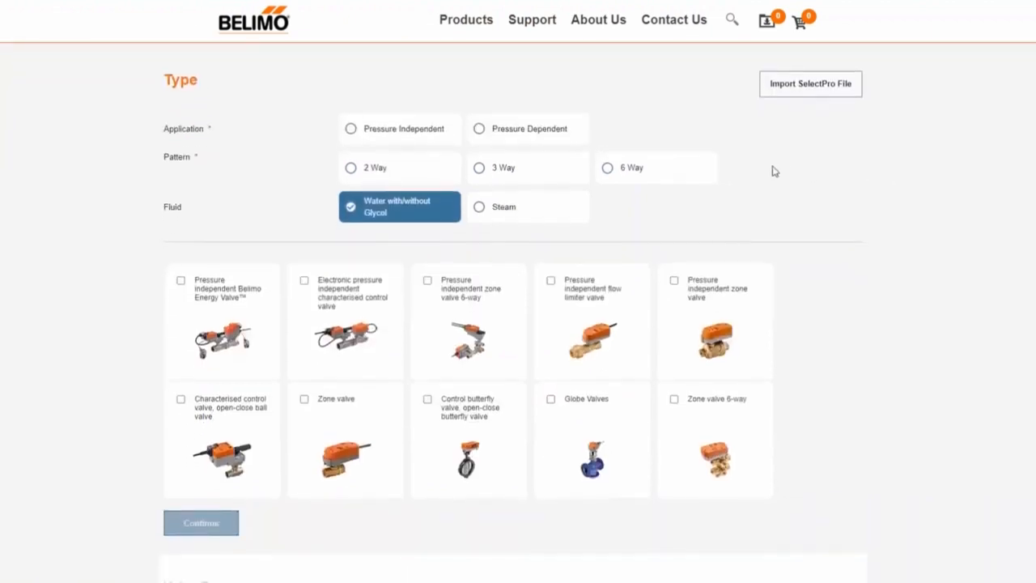
{"action": "mouse_move", "coordinate": [793, 350]}
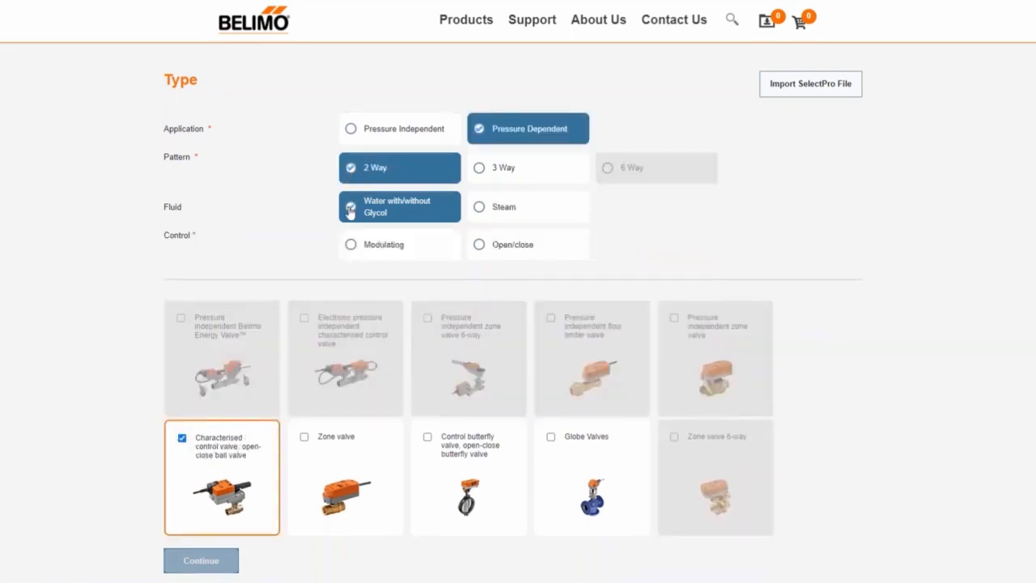
{"action": "left_click", "coordinate": [398, 243]}
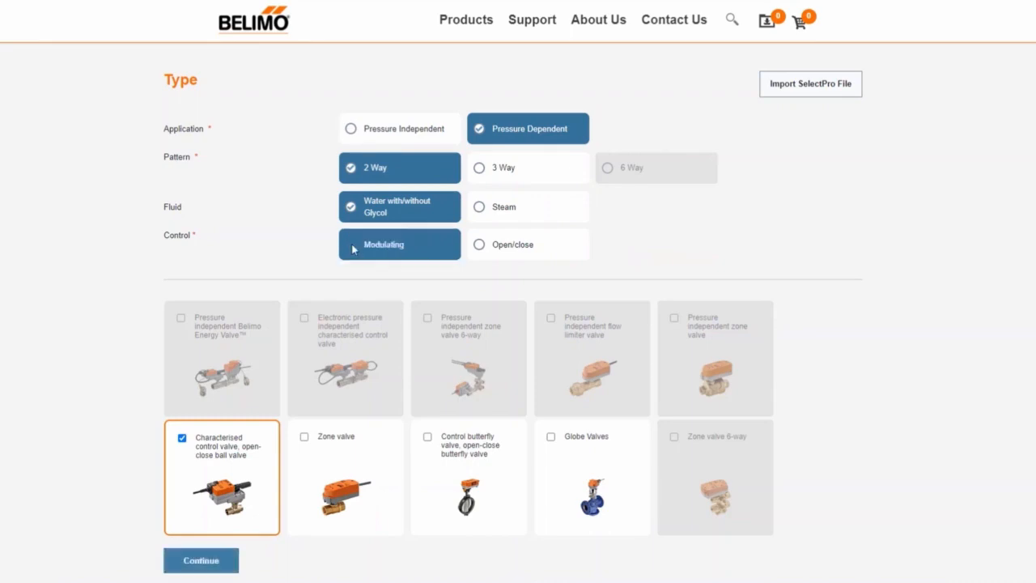
- Calculate volumetric flow 7.17 m³/h from 50 kW rated capacity and 6 K, transferred to the form
{"action": "left_click", "coordinate": [201, 560]}
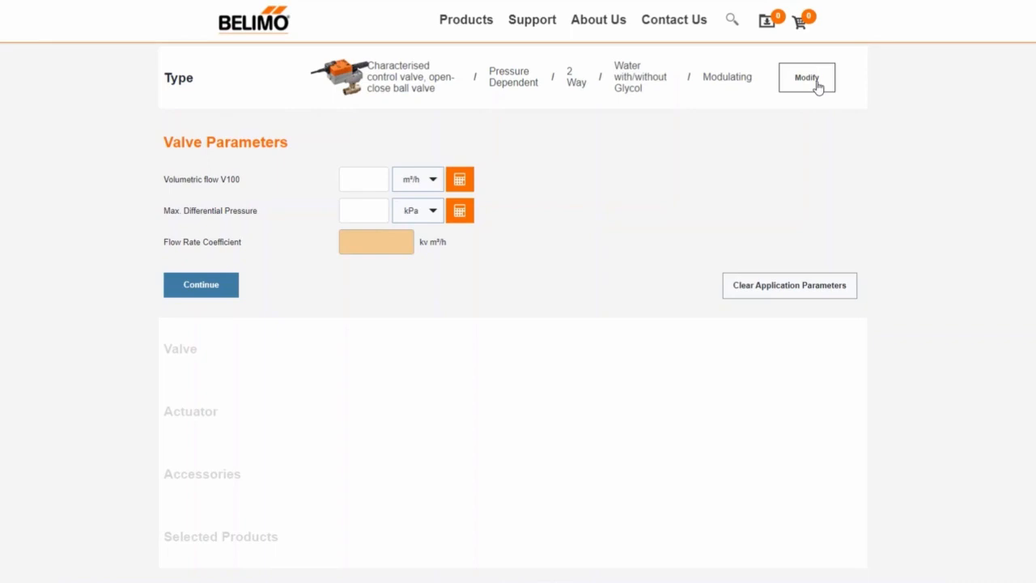
{"action": "mouse_move", "coordinate": [732, 135]}
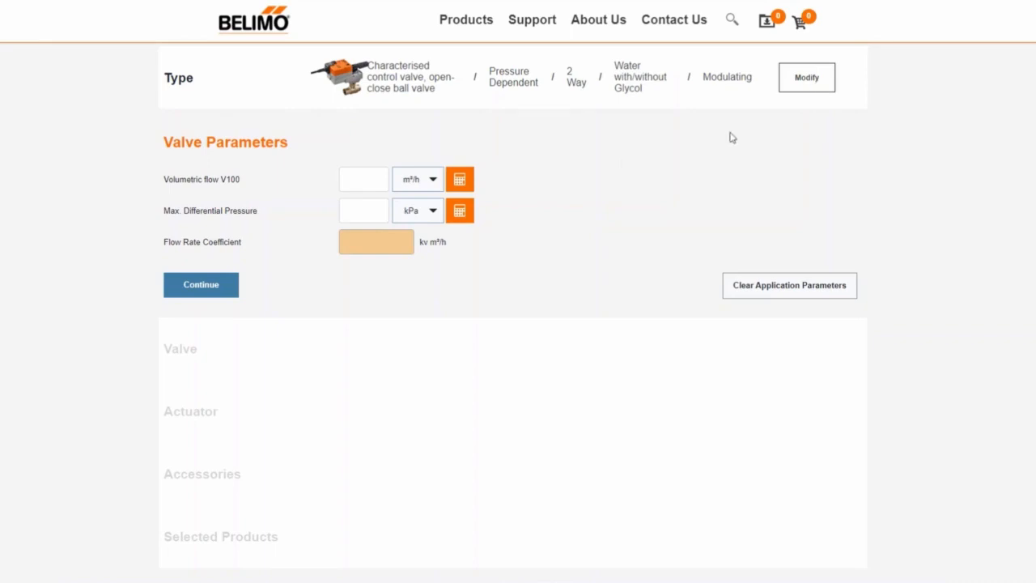
{"action": "left_click", "coordinate": [459, 178]}
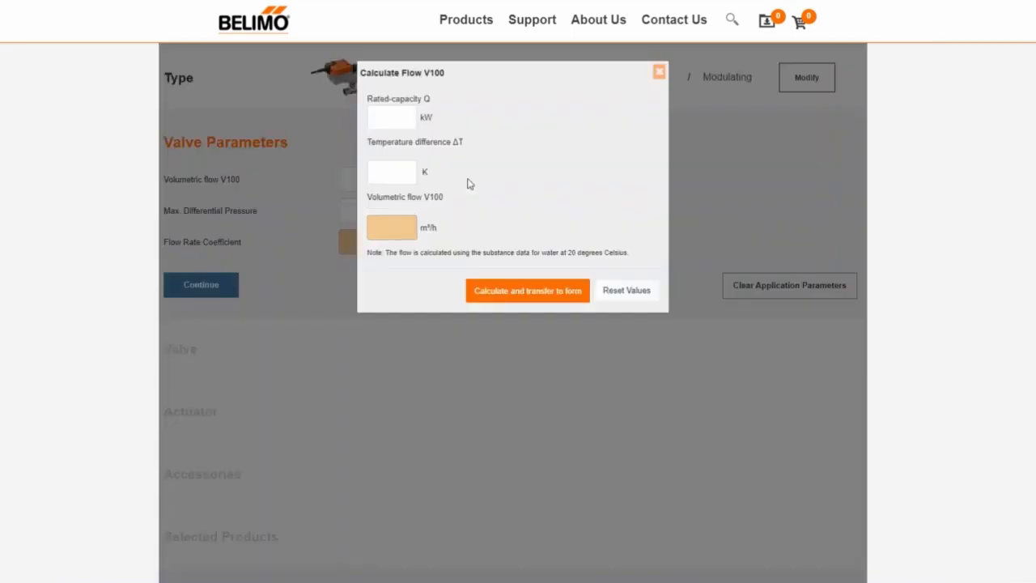
{"action": "left_click", "coordinate": [391, 117]}
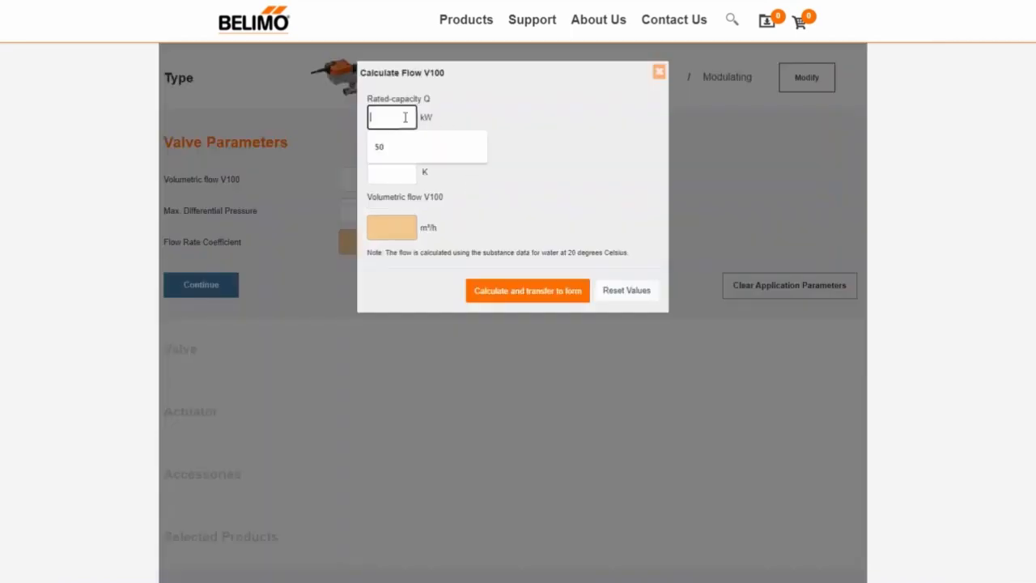
{"action": "type", "text": "50"}
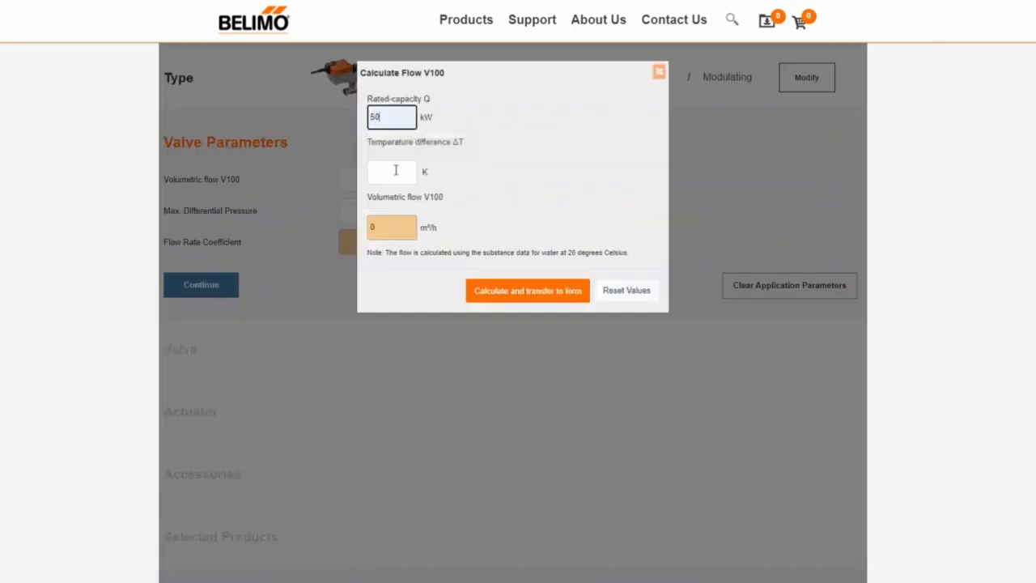
{"action": "type", "text": "6"}
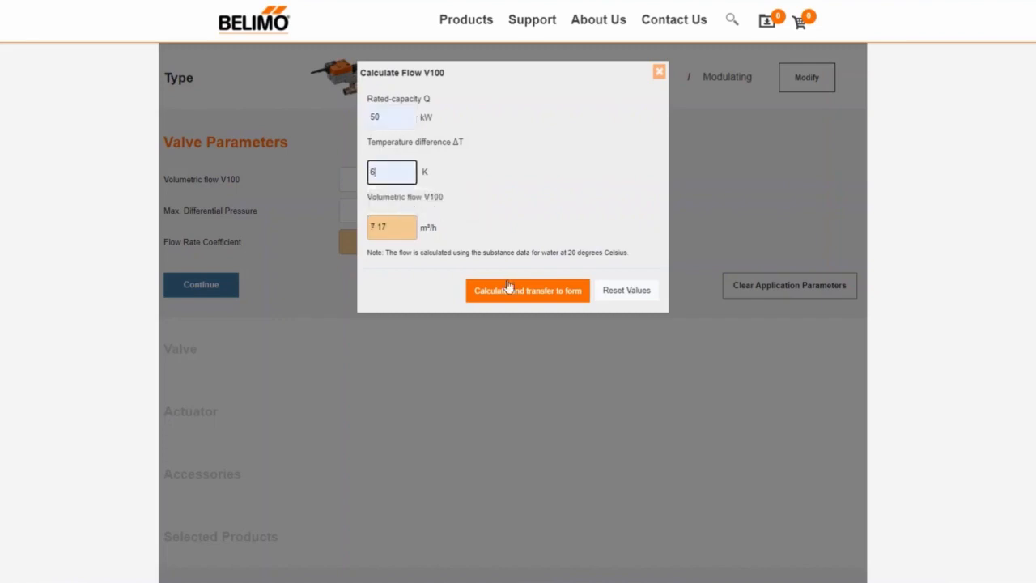
{"action": "left_click", "coordinate": [527, 291]}
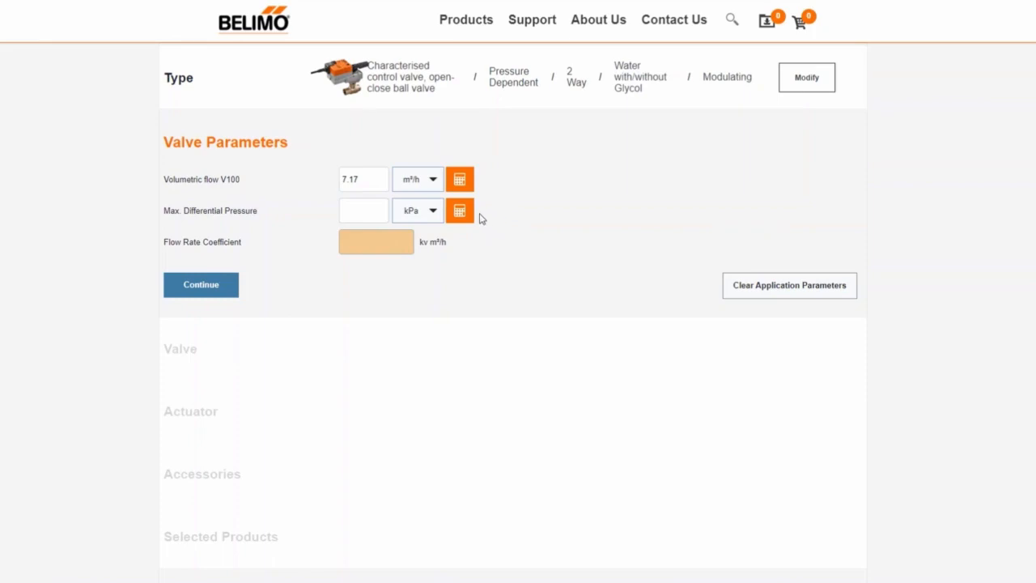
- Enter 20 kPa differential pressure over the variable flow path with valve authority 0.50
{"action": "left_click", "coordinate": [460, 211]}
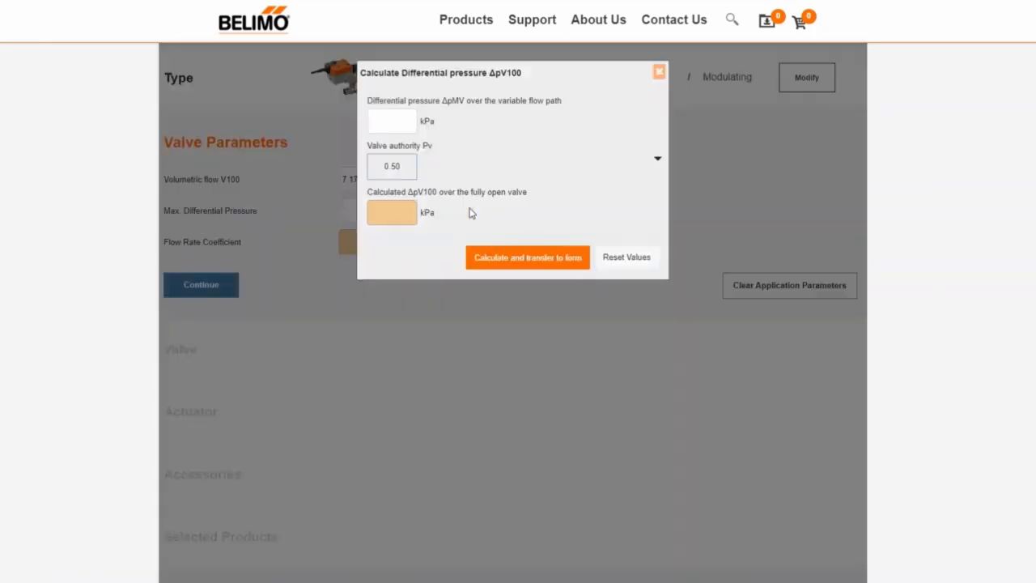
{"action": "type", "text": "20"}
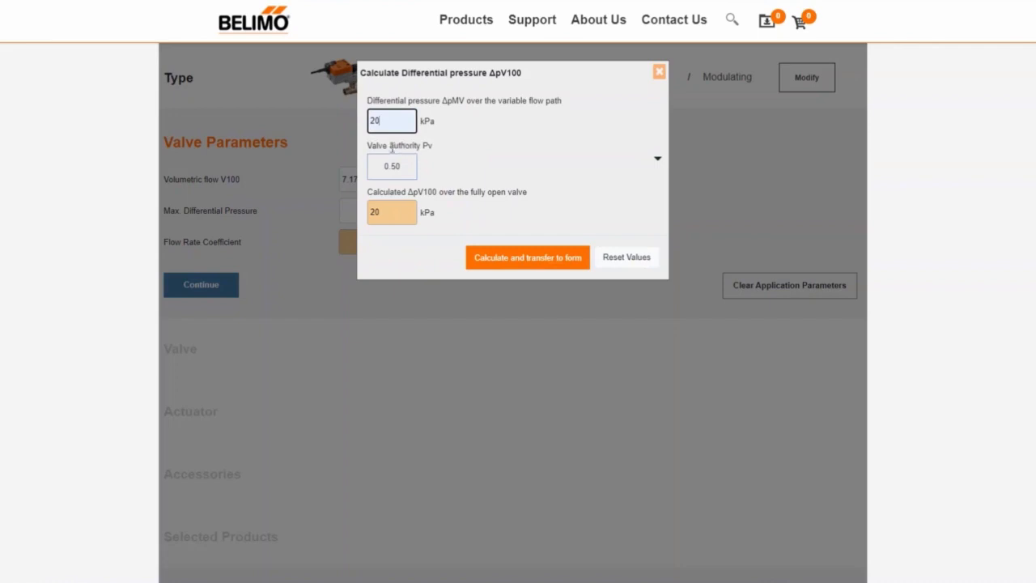
{"action": "mouse_move", "coordinate": [408, 167]}
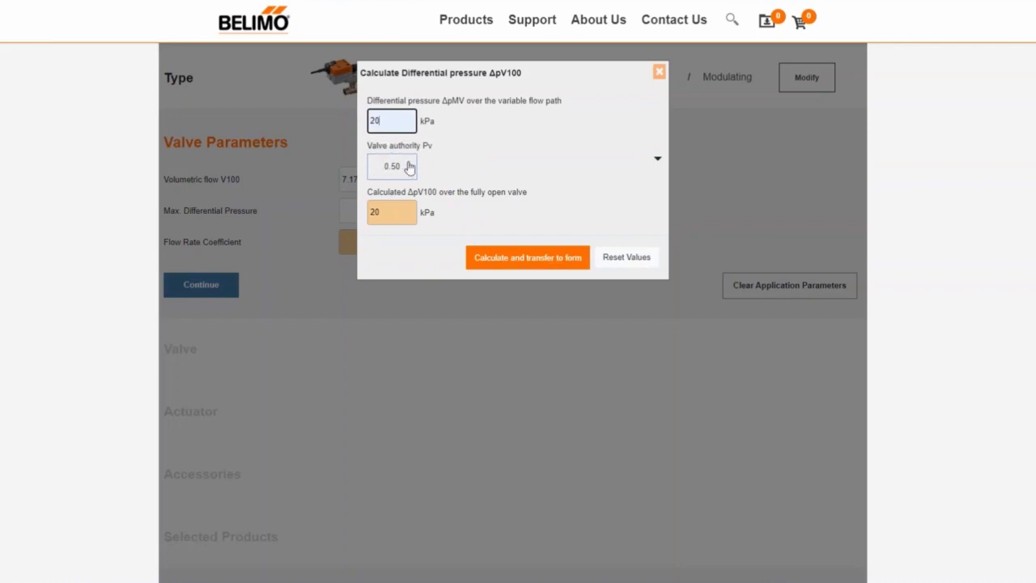
{"action": "left_click", "coordinate": [528, 256]}
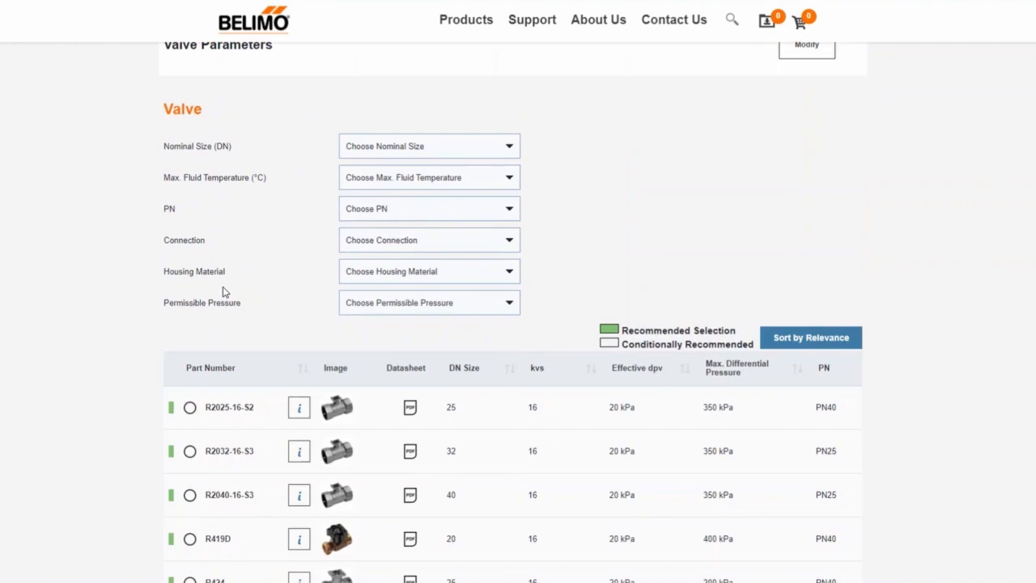
{"action": "mouse_move", "coordinate": [308, 310]}
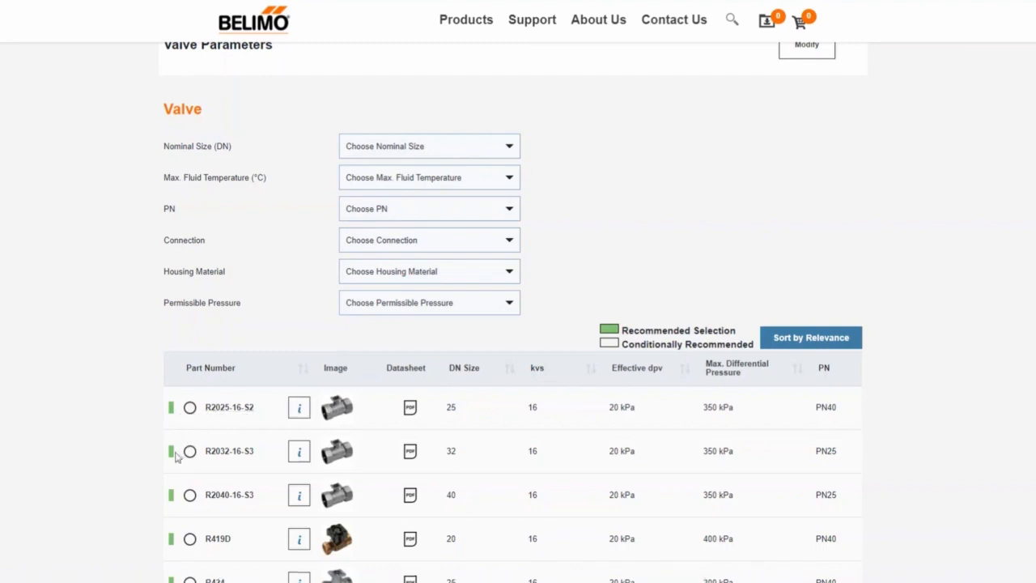
{"action": "mouse_move", "coordinate": [191, 498]}
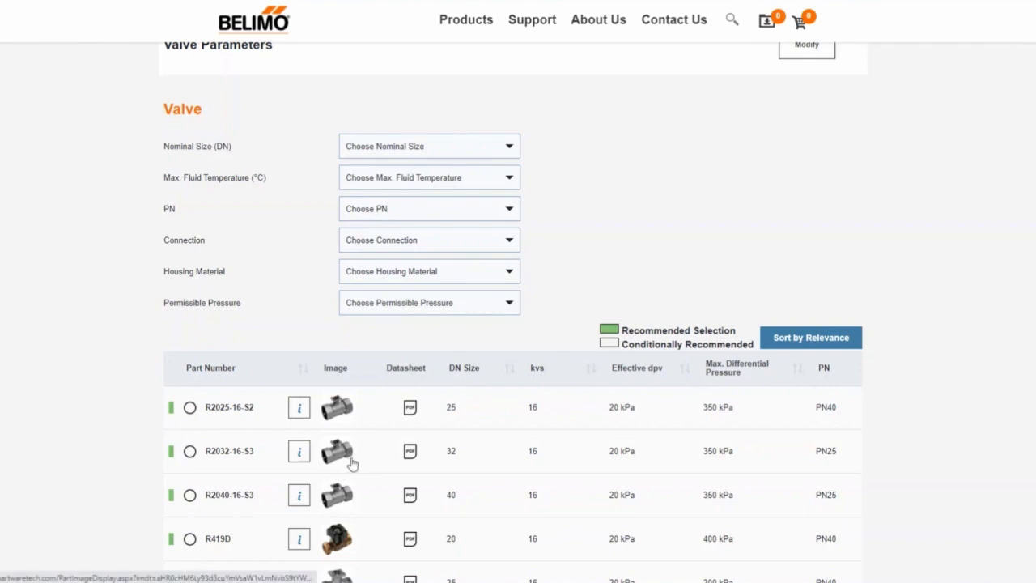
{"action": "mouse_move", "coordinate": [453, 417]}
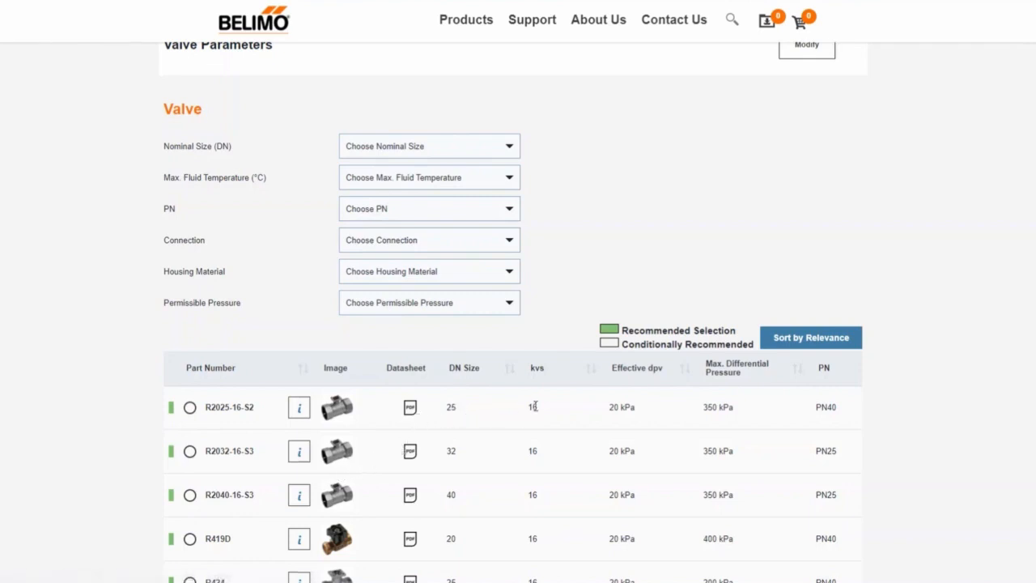
- Narrow the recommended valves by nominal size, leaving R2040-16-S3 chosen
{"action": "left_click", "coordinate": [427, 145]}
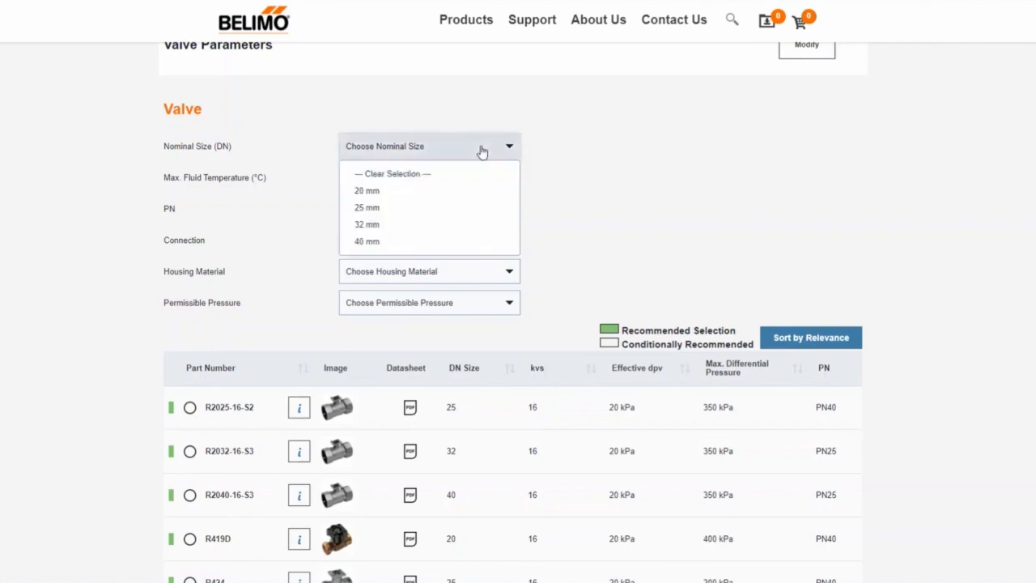
{"action": "left_click", "coordinate": [366, 241]}
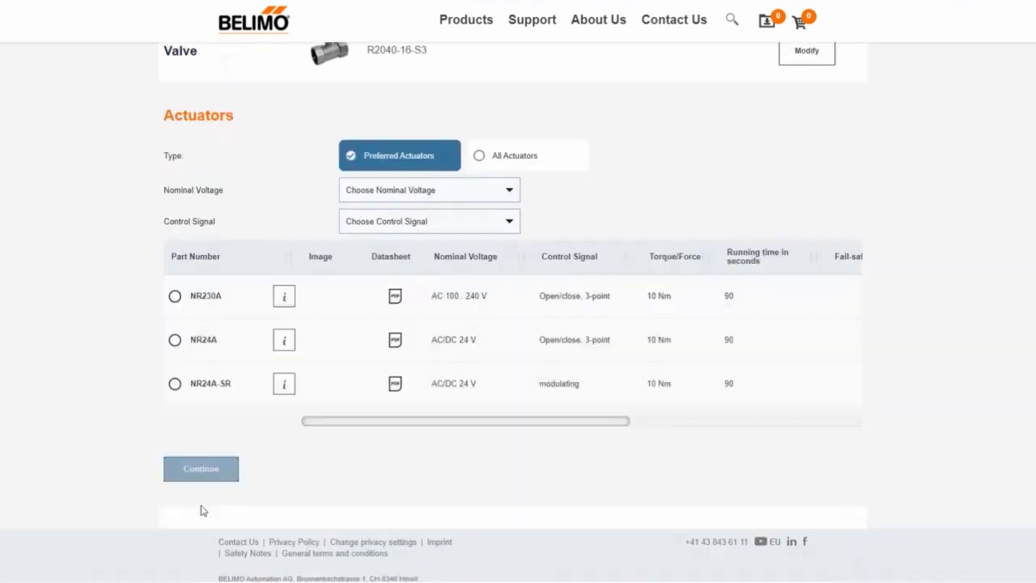
- Choose the modulating NR24A-SR actuator, mounted without pipe connectors, and continue to accessories
{"action": "scroll", "scroll_direction": "down", "scroll_amount": 3}
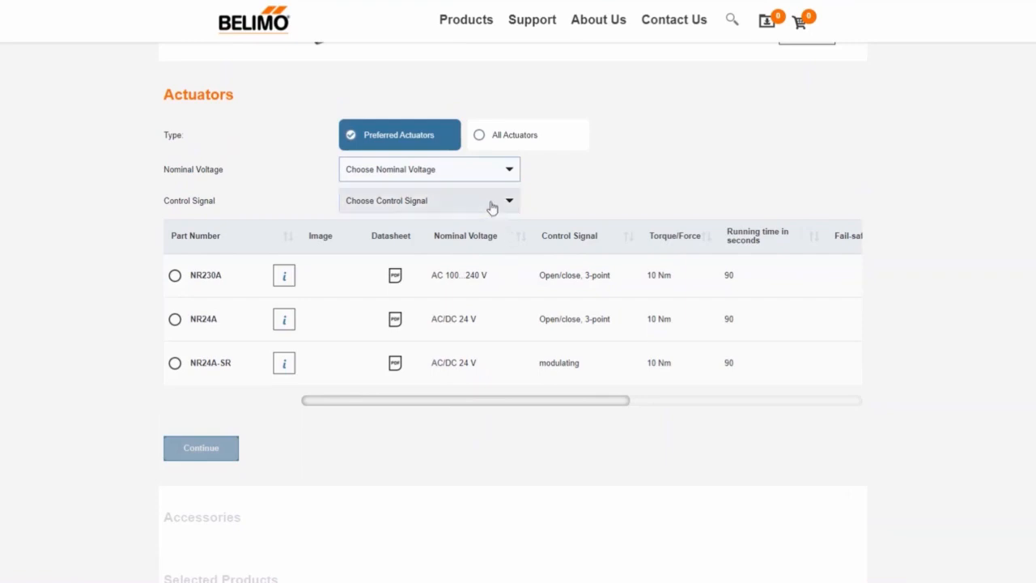
{"action": "left_click", "coordinate": [429, 201]}
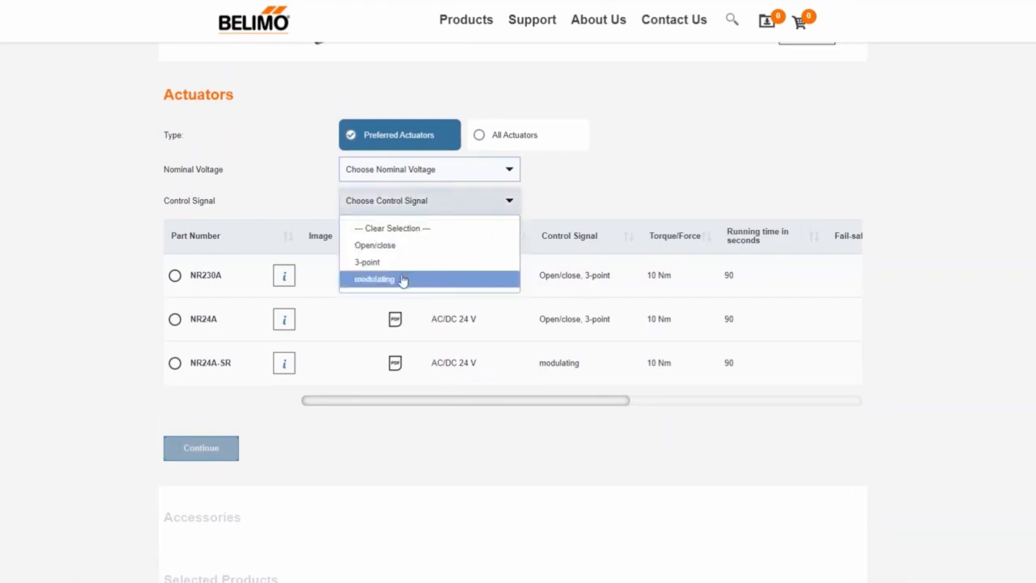
{"action": "left_click", "coordinate": [376, 278]}
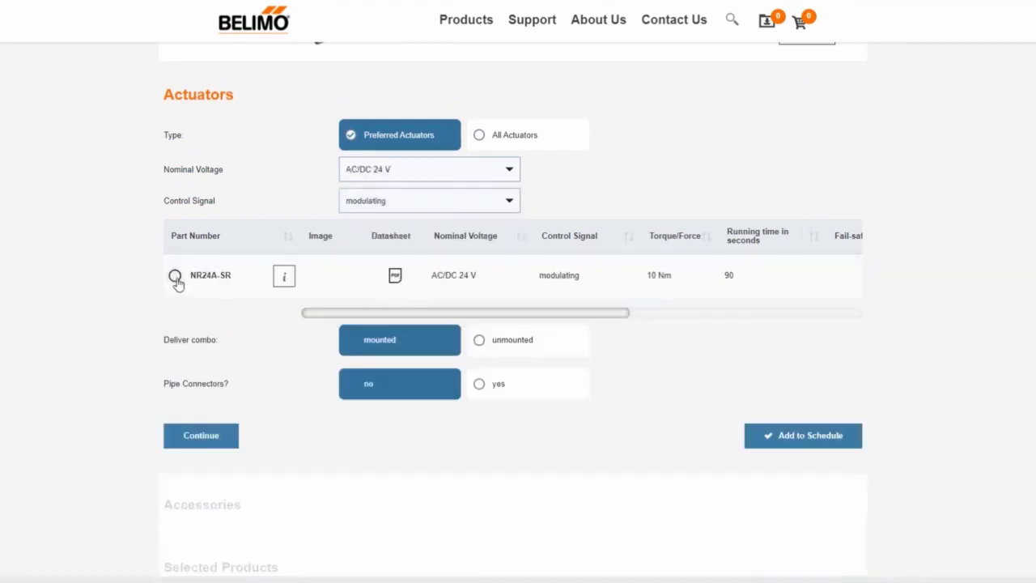
{"action": "left_click", "coordinate": [175, 275]}
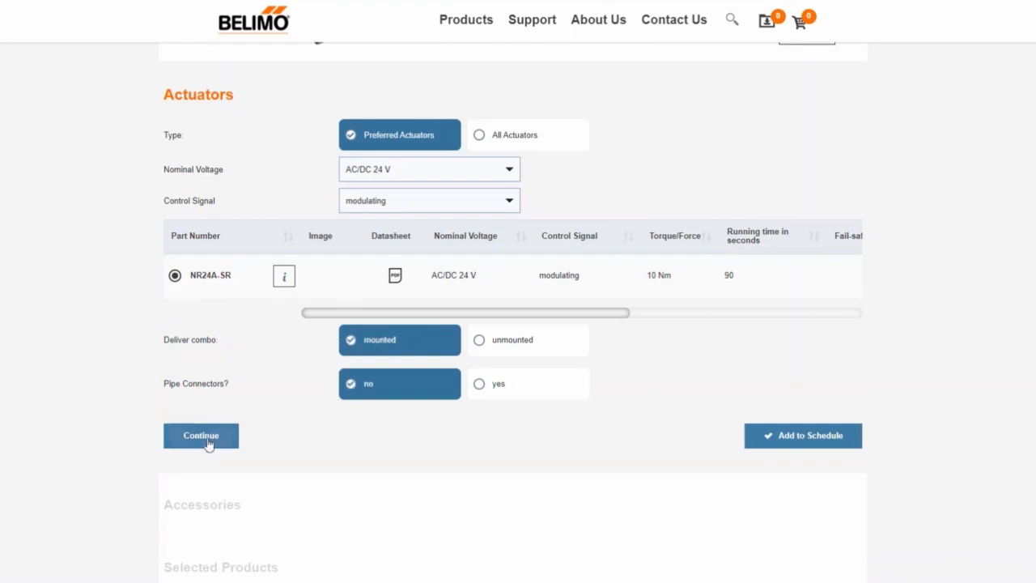
{"action": "left_click", "coordinate": [201, 435]}
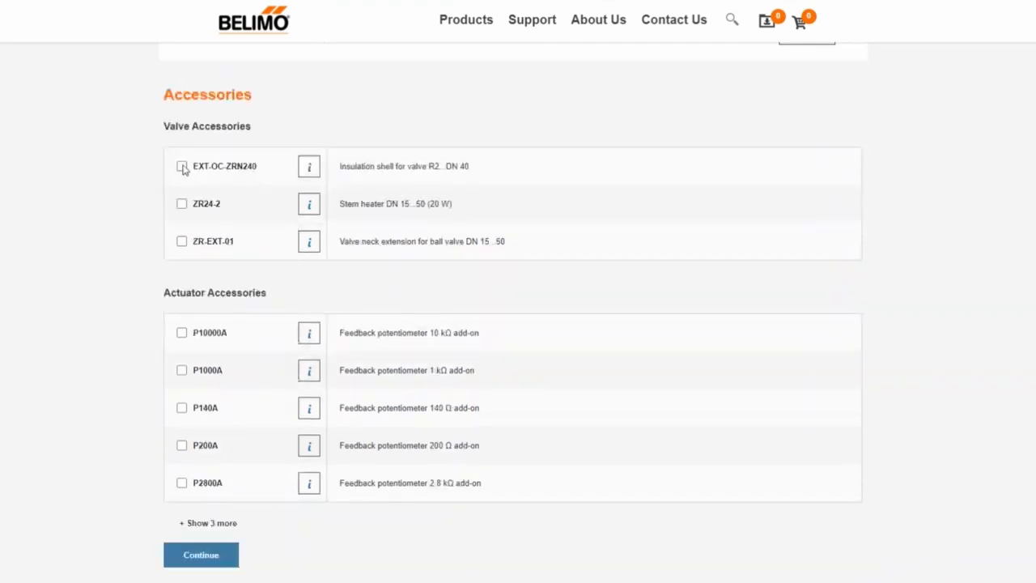
- Add the EXT-OC-ZRN240 insulation shell and schedule the R2040-16-S3 combination
{"action": "left_click", "coordinate": [182, 165]}
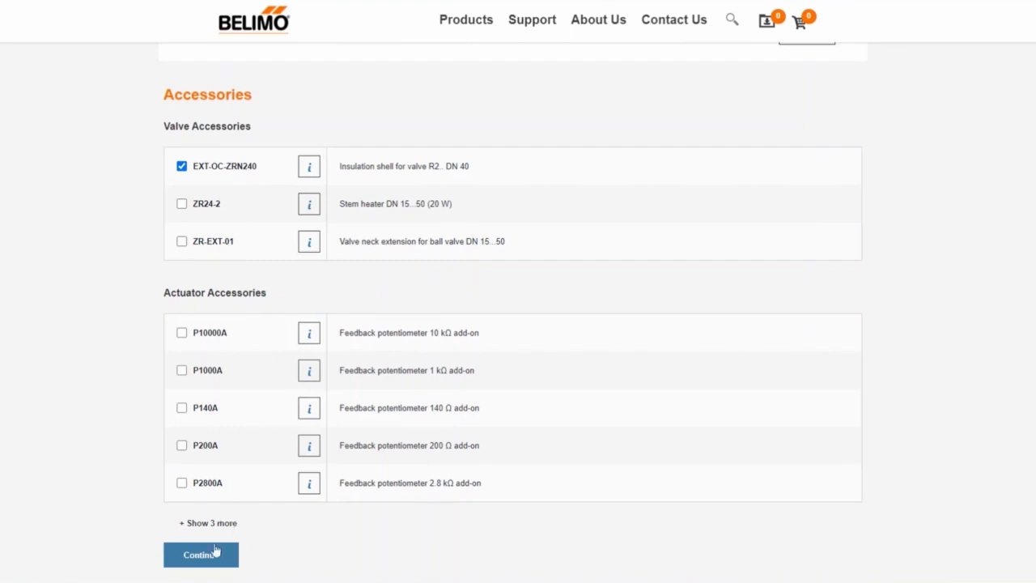
{"action": "left_click", "coordinate": [200, 553]}
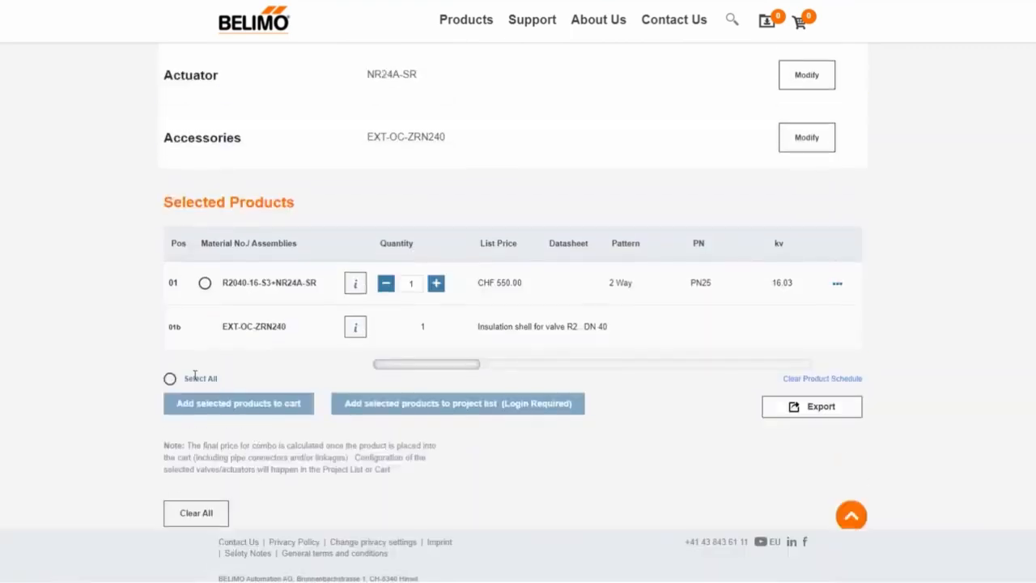
- Select all scheduled products, clear the configuration, and set a 2-way Energy Valve pattern for the second selection
{"action": "left_click", "coordinate": [170, 379]}
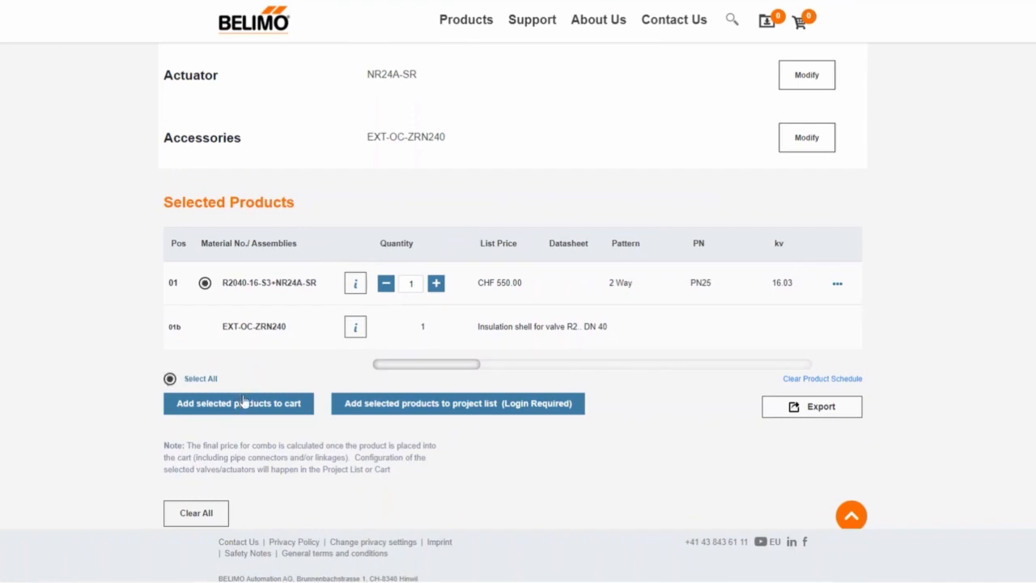
{"action": "mouse_move", "coordinate": [489, 412]}
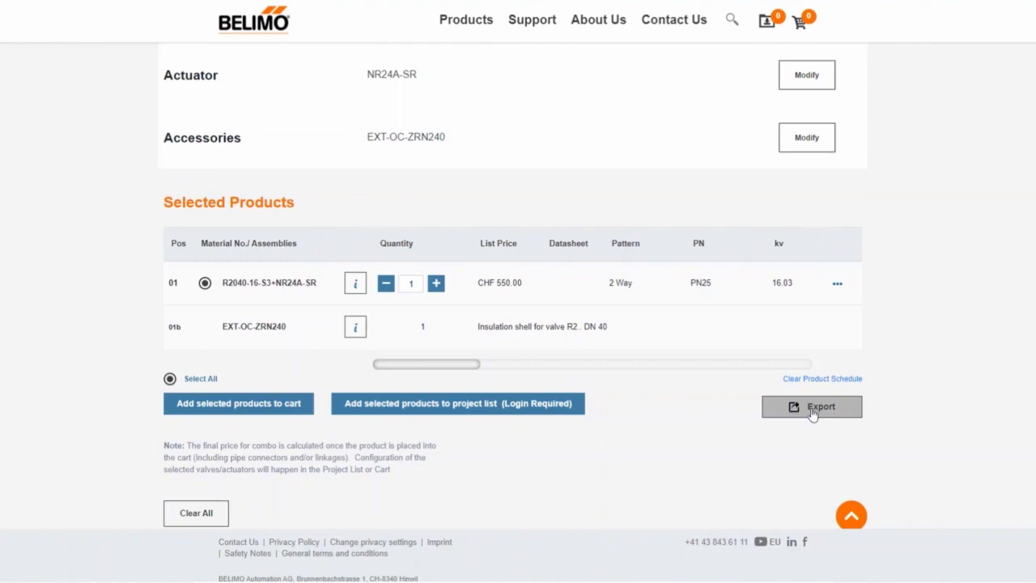
{"action": "mouse_move", "coordinate": [169, 502]}
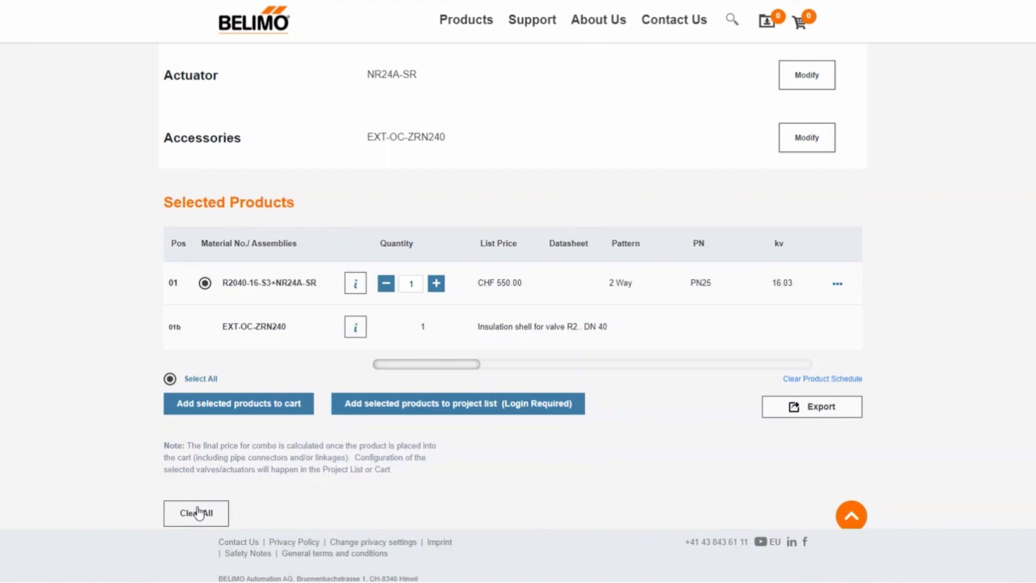
{"action": "mouse_move", "coordinate": [734, 405]}
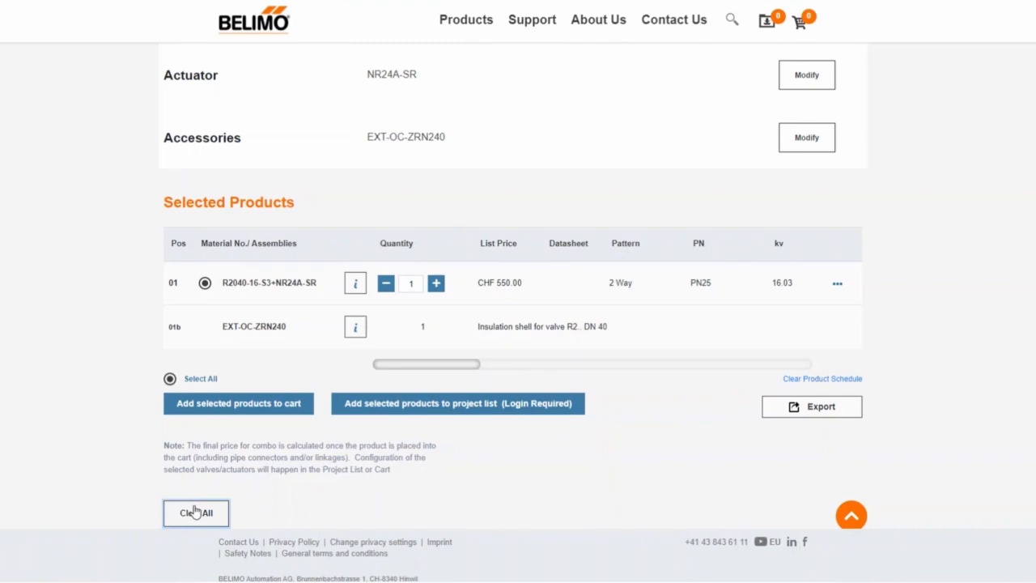
{"action": "left_click", "coordinate": [196, 513]}
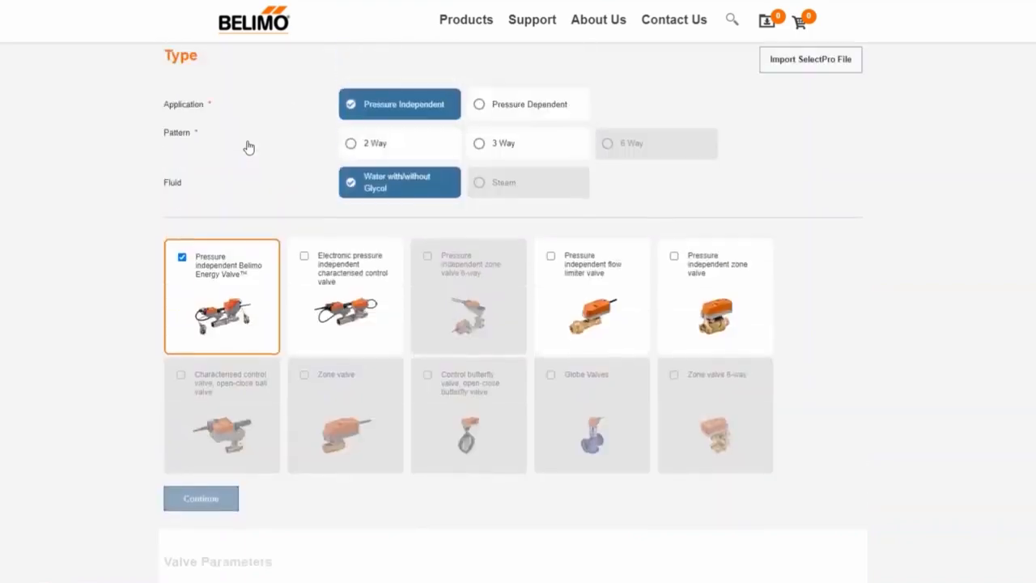
{"action": "left_click", "coordinate": [376, 142]}
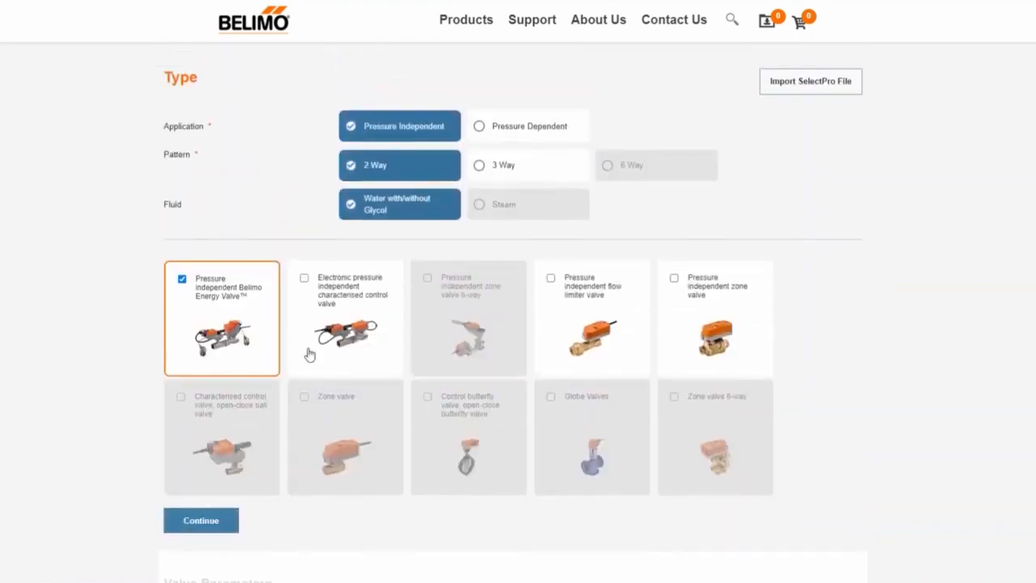
{"action": "left_click", "coordinate": [200, 520]}
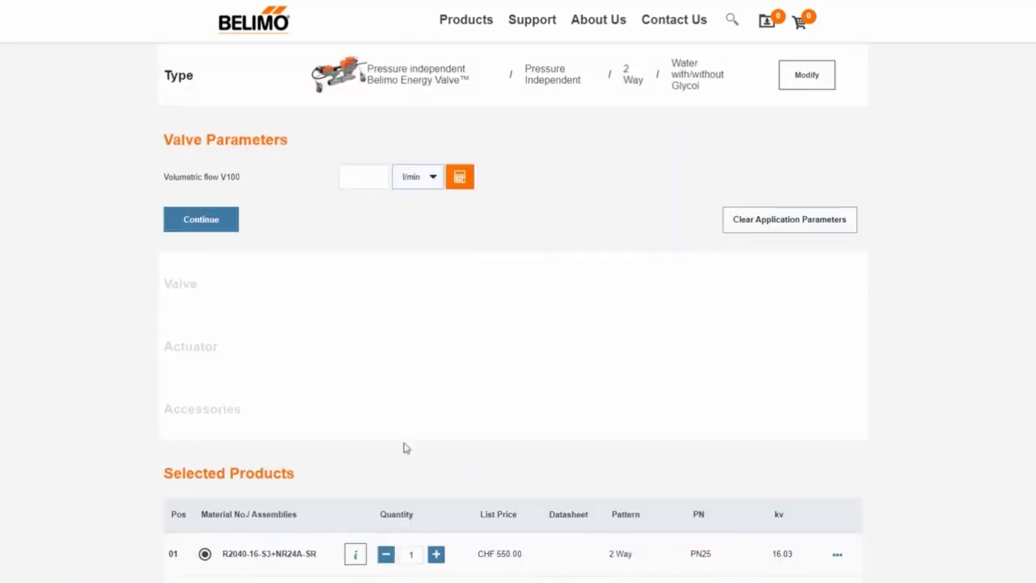
- Calculate and apply a flow of 119.5 l/min from 50 kW and 6 K, then move to valve choice
{"action": "left_click", "coordinate": [459, 176]}
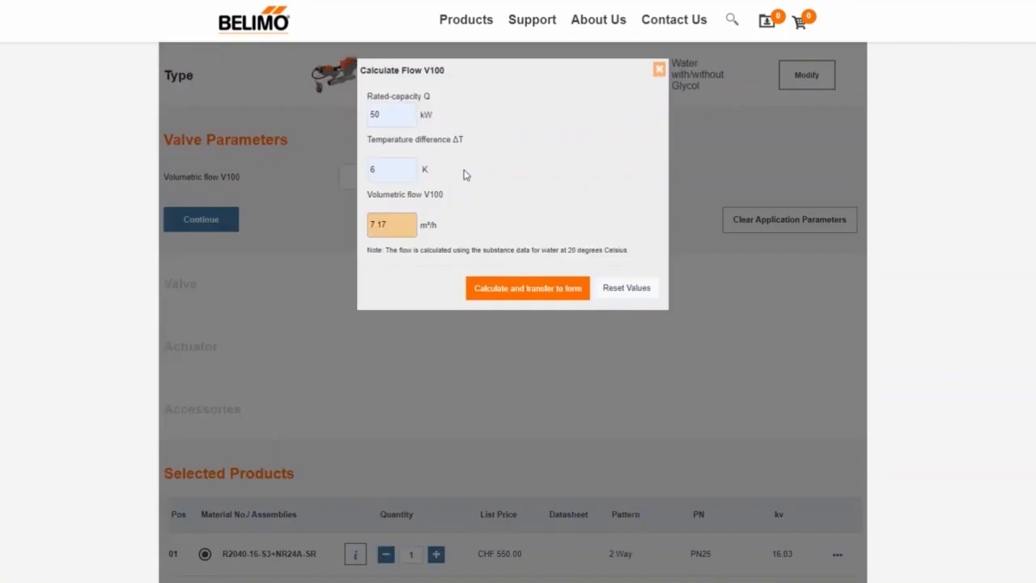
{"action": "left_click", "coordinate": [528, 288]}
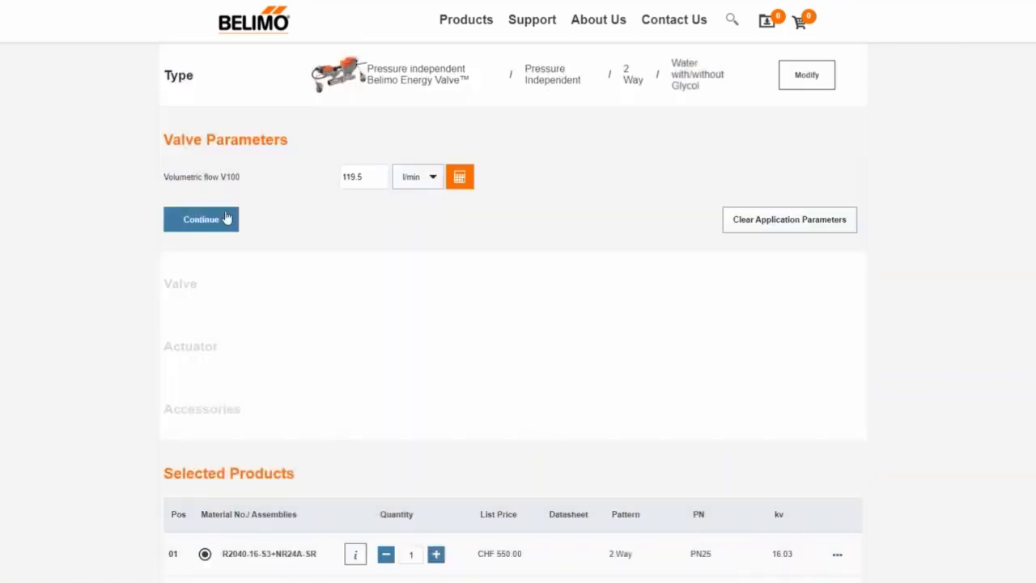
{"action": "left_click", "coordinate": [201, 220]}
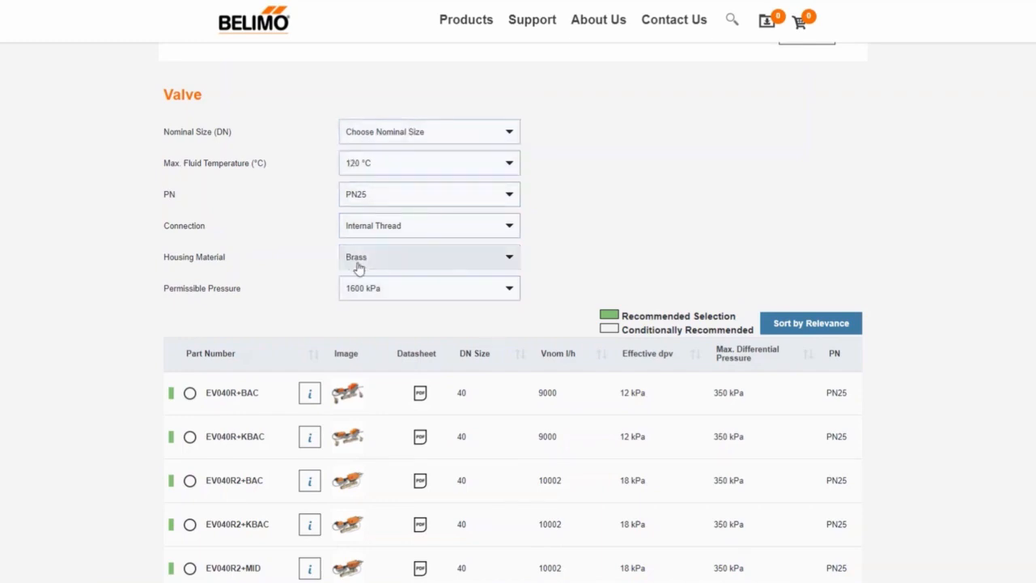
{"action": "mouse_move", "coordinate": [259, 288]}
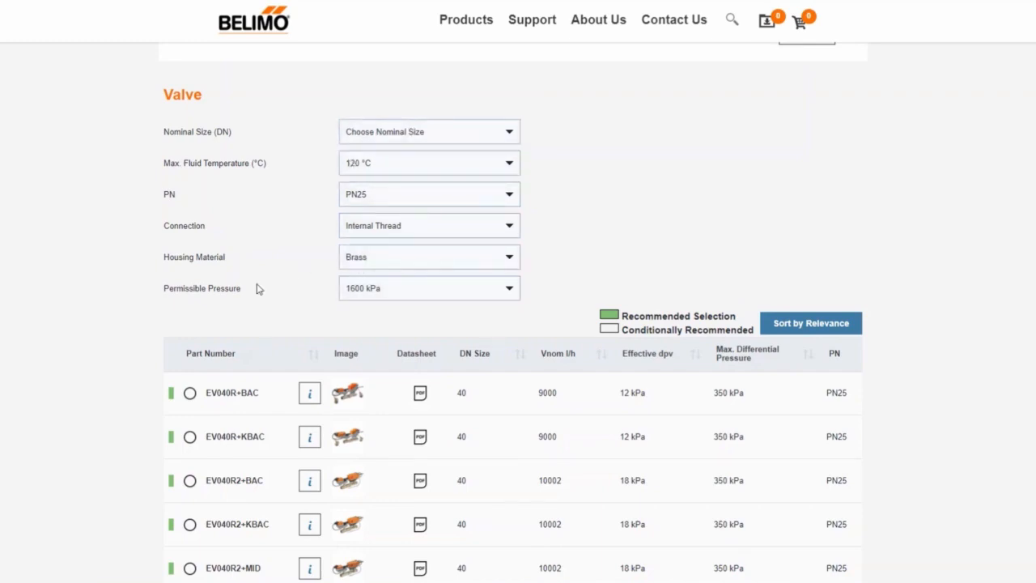
- Select a recommended brass, internally threaded PN25 DN 40 Energy Valve and continue to actuators
{"action": "left_click", "coordinate": [189, 393]}
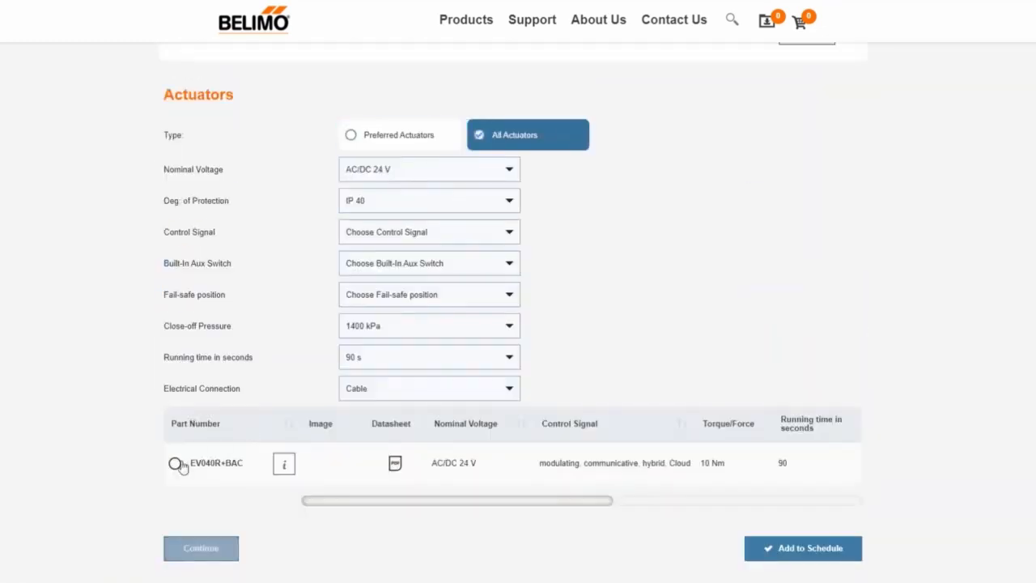
- Choose the EV040R+BAC actuator, delivered mounted, and add the ZR2340 pipe connector accessory
{"action": "left_click", "coordinate": [174, 463]}
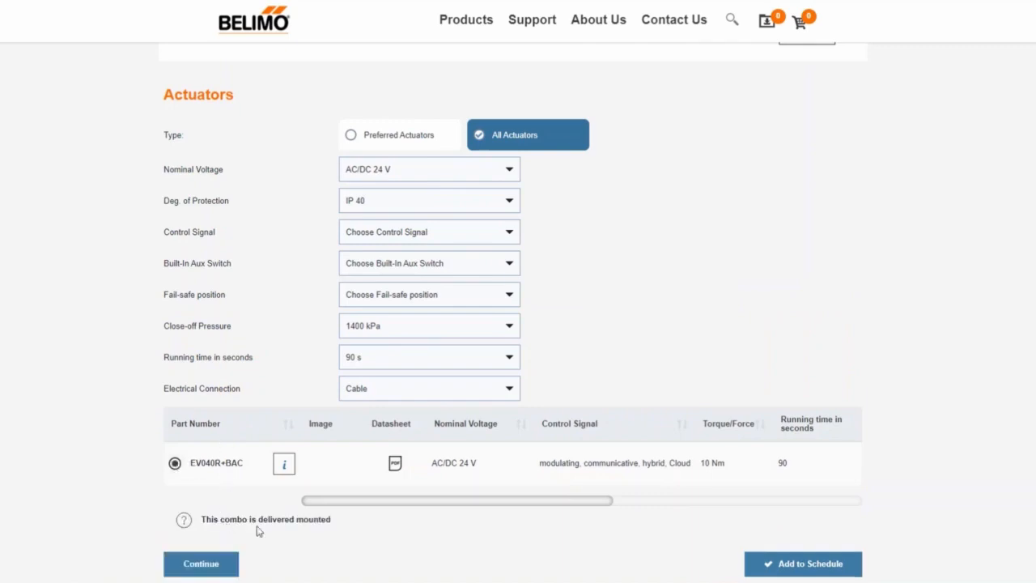
{"action": "mouse_move", "coordinate": [330, 531]}
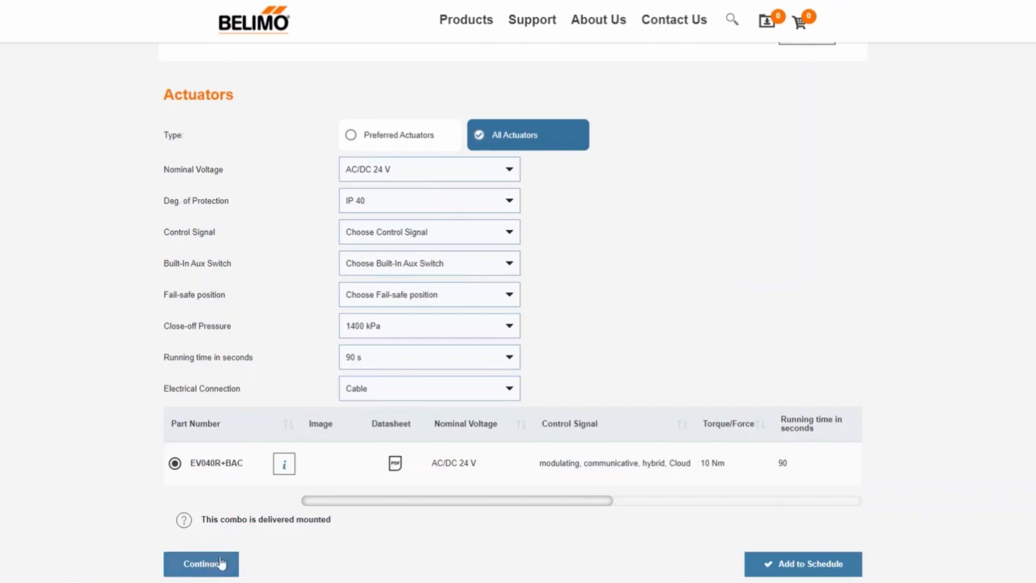
{"action": "left_click", "coordinate": [201, 563]}
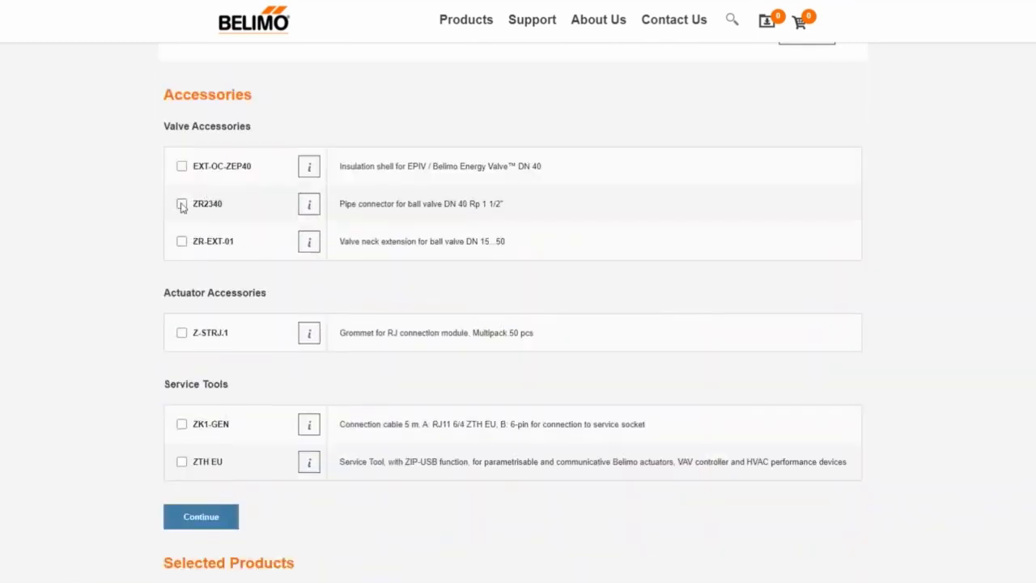
{"action": "left_click", "coordinate": [181, 204]}
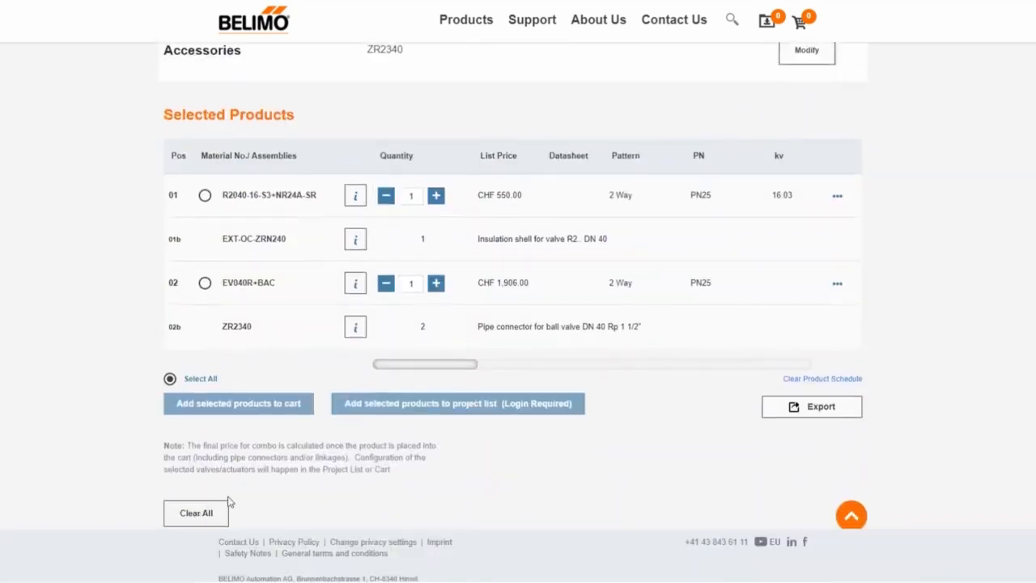
{"action": "mouse_move", "coordinate": [411, 415]}
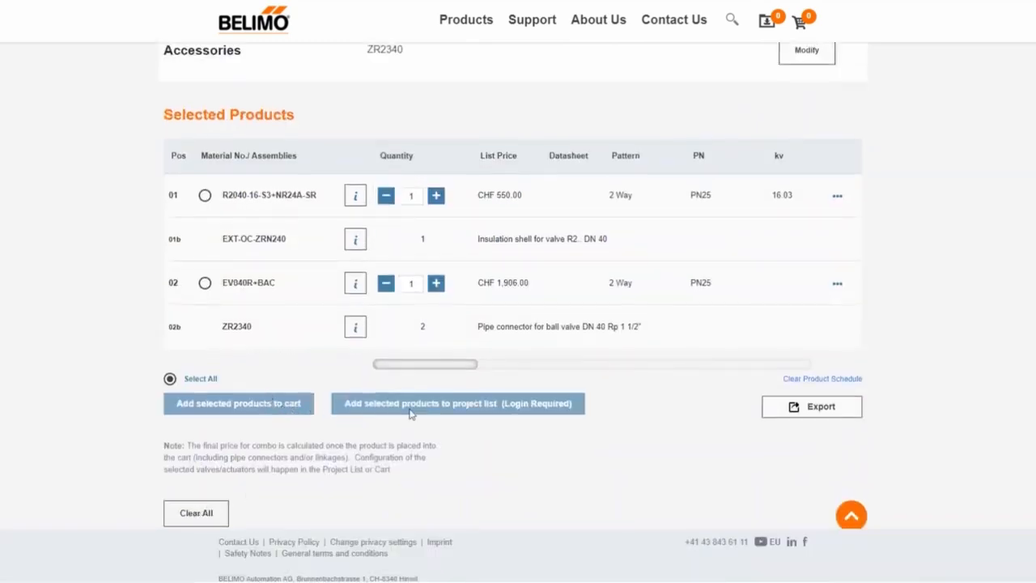